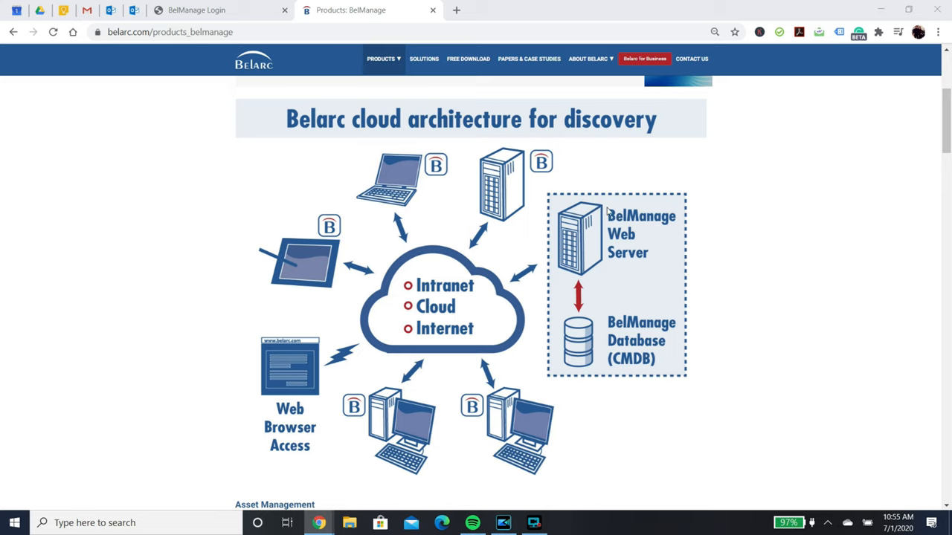
mouse_move(578, 202)
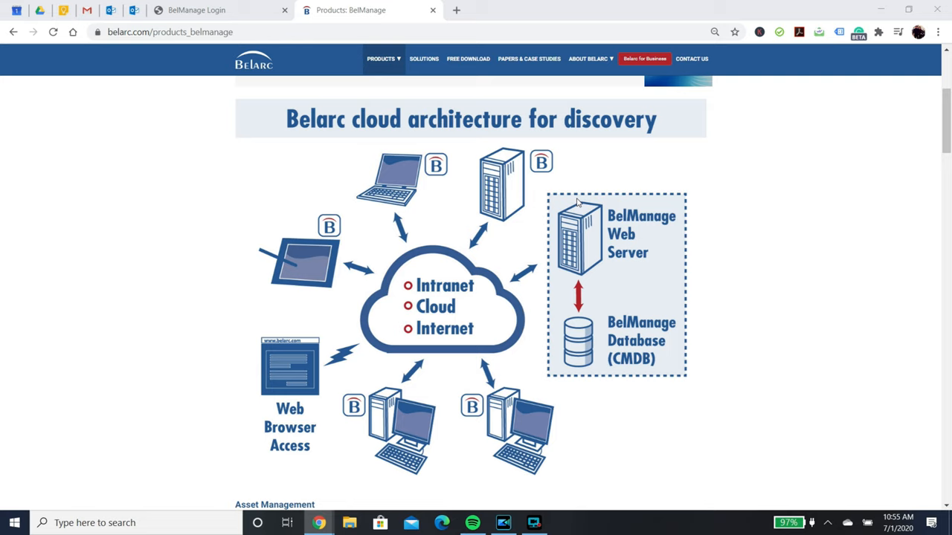
mouse_move(708, 319)
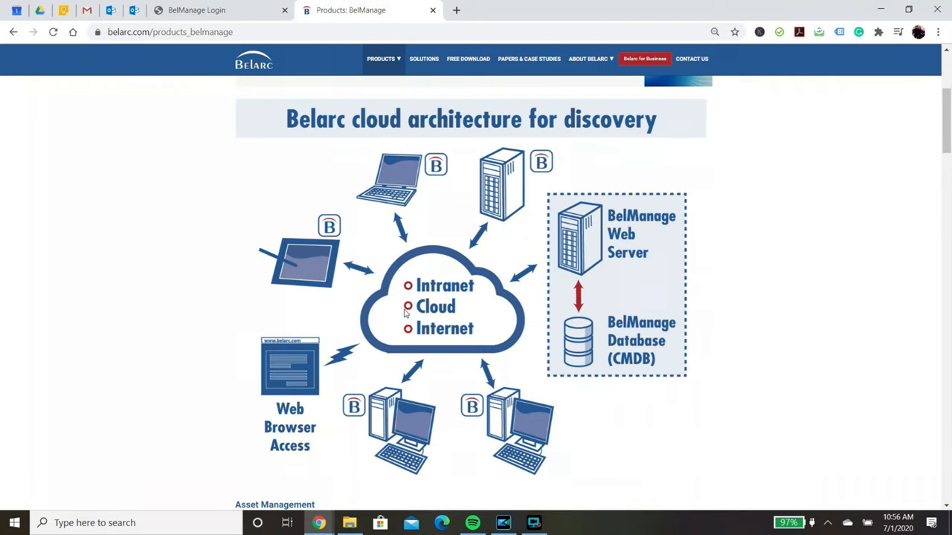
mouse_move(402, 296)
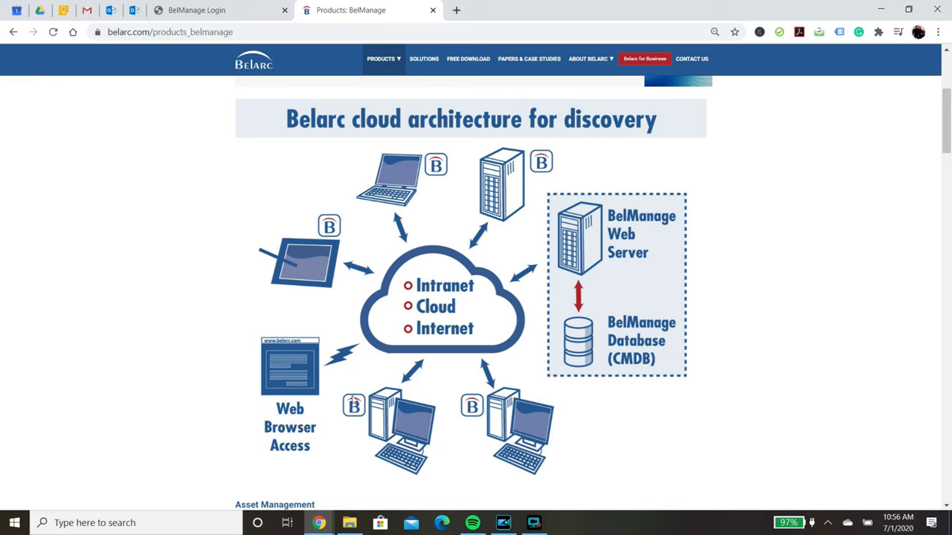
mouse_move(110, 9)
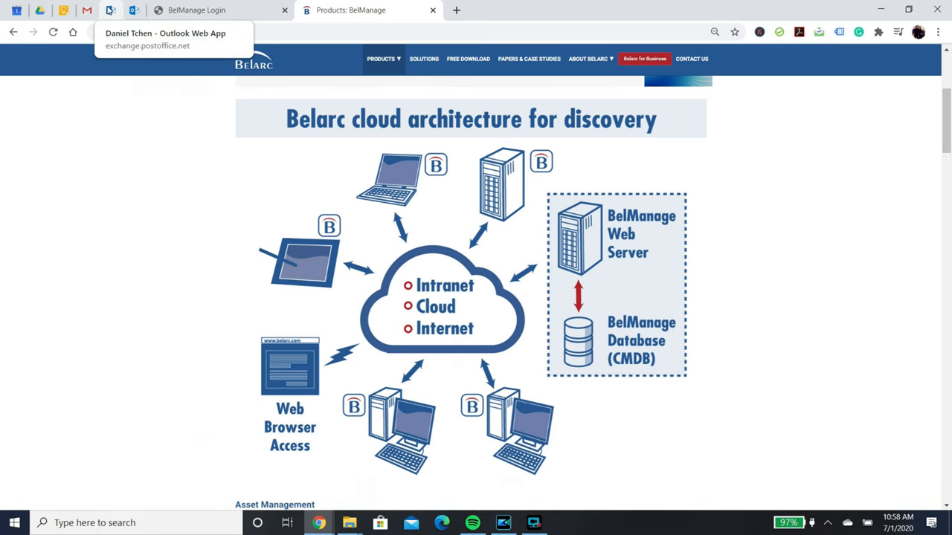
Switch to the Outlook Web App tab to read the demo login email
left_click(110, 9)
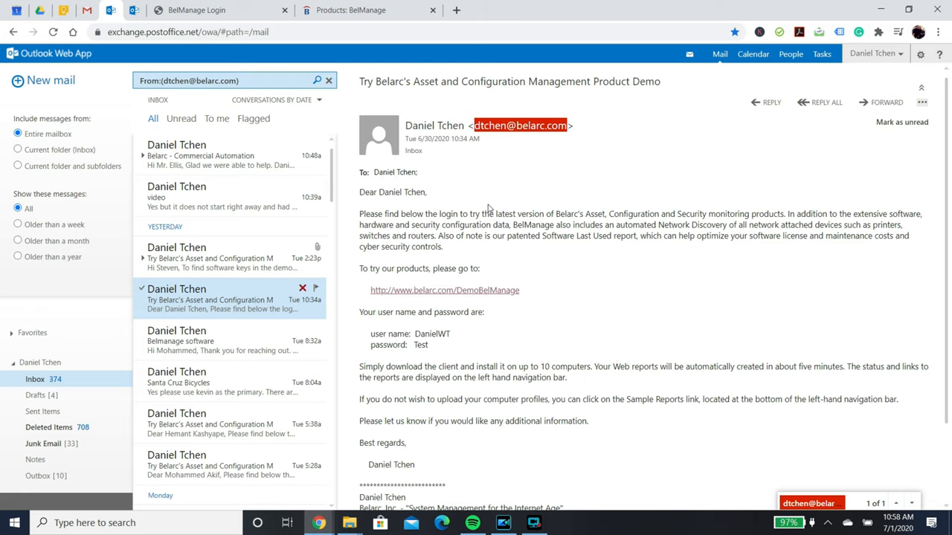
mouse_move(464, 260)
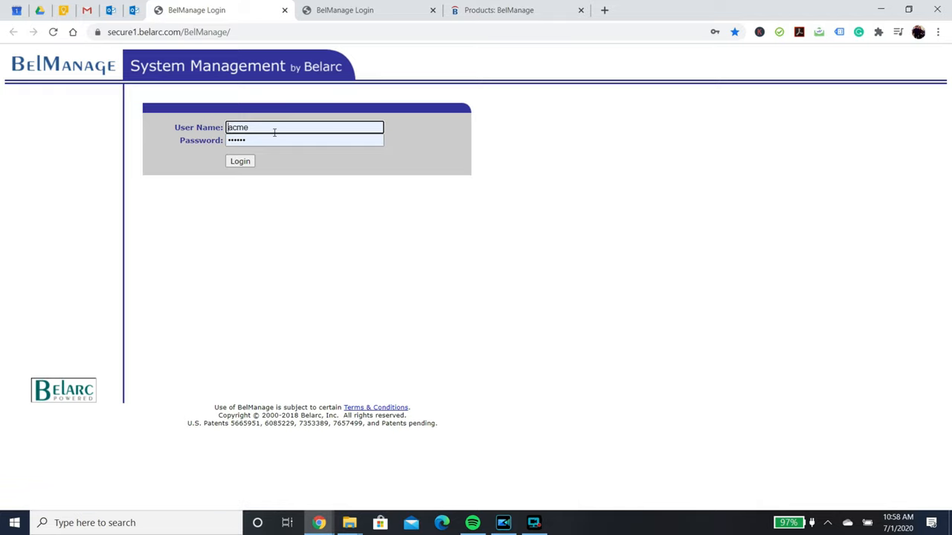
Sign in to BelManage as acme, reaching the BelMonitor Client Download page
left_click(240, 161)
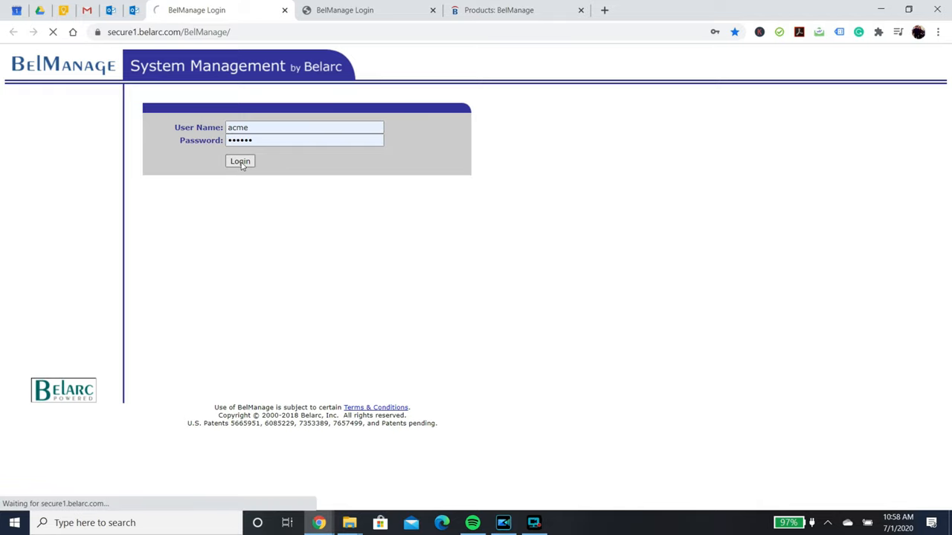
left_click(240, 161)
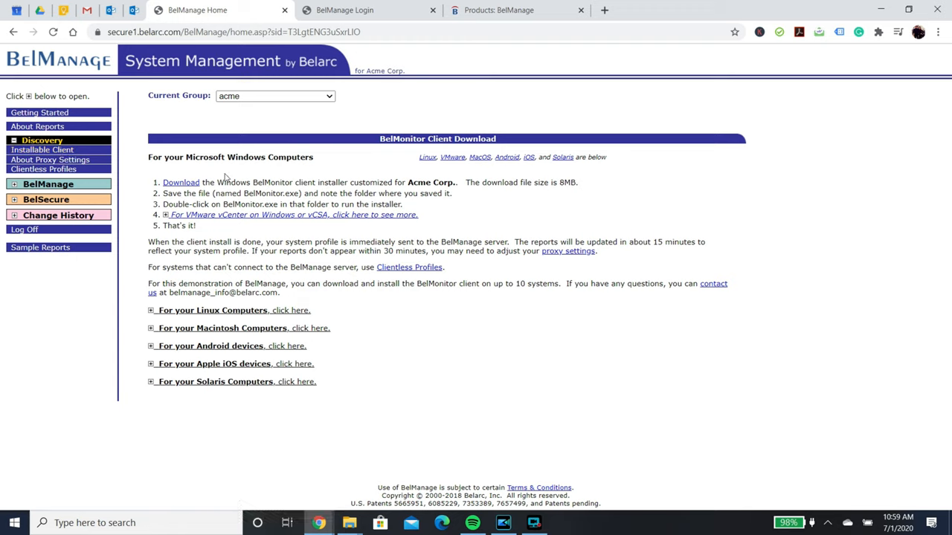
mouse_move(181, 181)
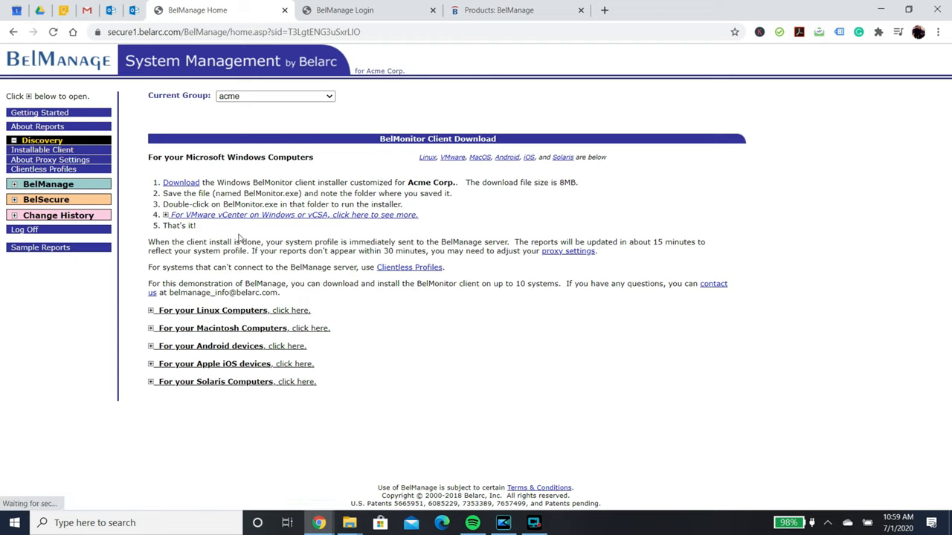
Download the Windows BelMonitor client installer and accept its licence agreement
left_click(182, 181)
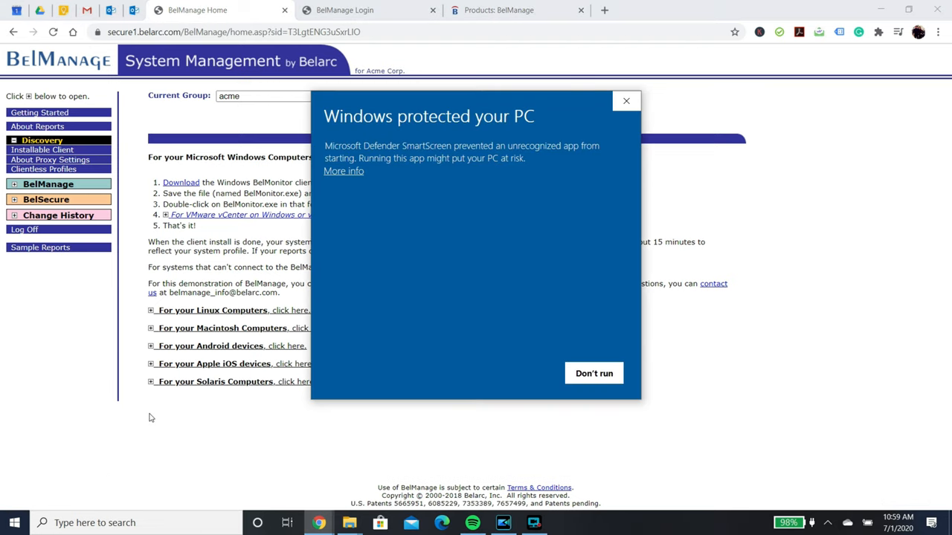
mouse_move(350, 182)
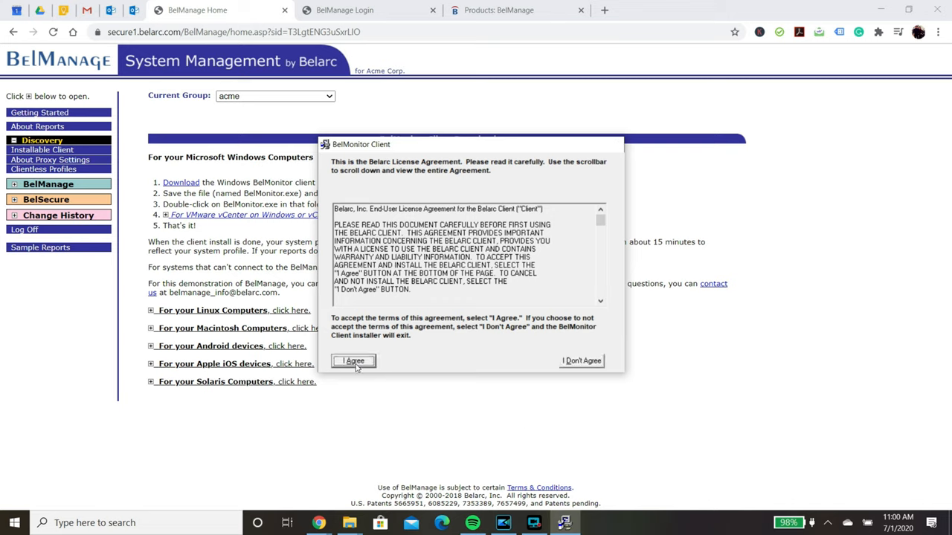
left_click(354, 361)
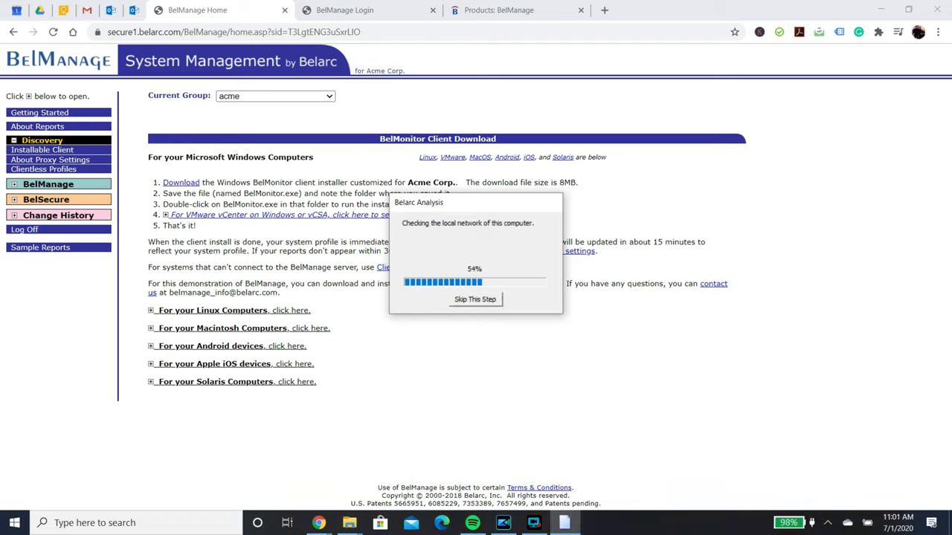
Show the help page on system profiles not uploading to the server
left_click(474, 299)
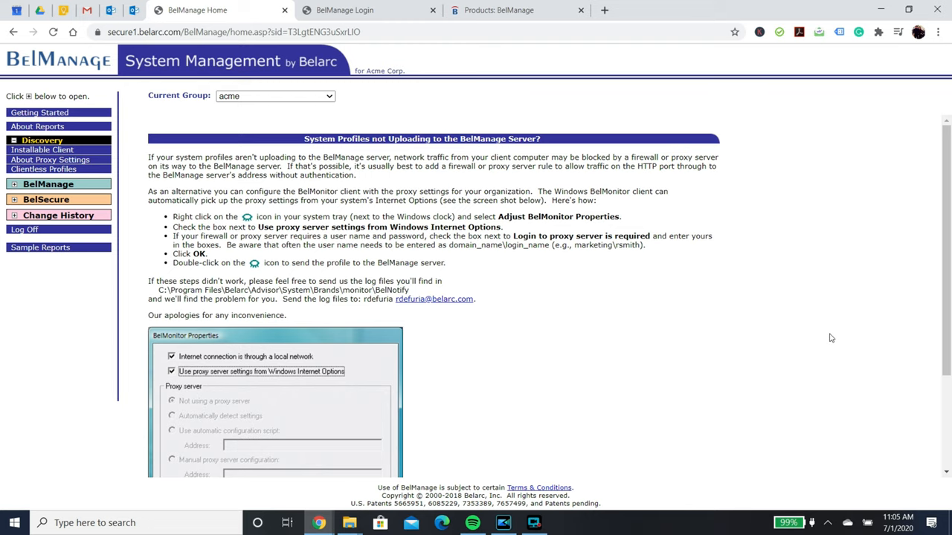
View the BelMonitor client's Profile Upload Status from the tray icon menu
scroll("down", 3)
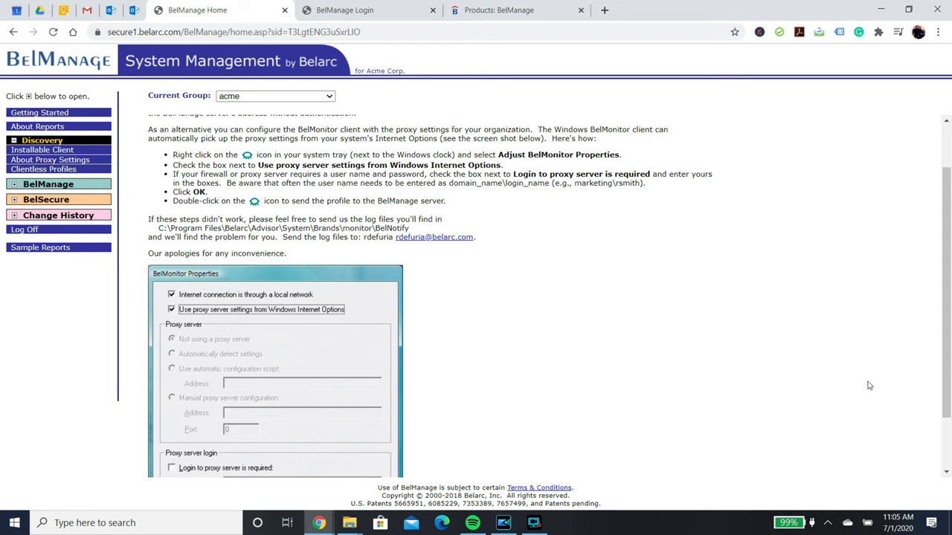
mouse_move(833, 521)
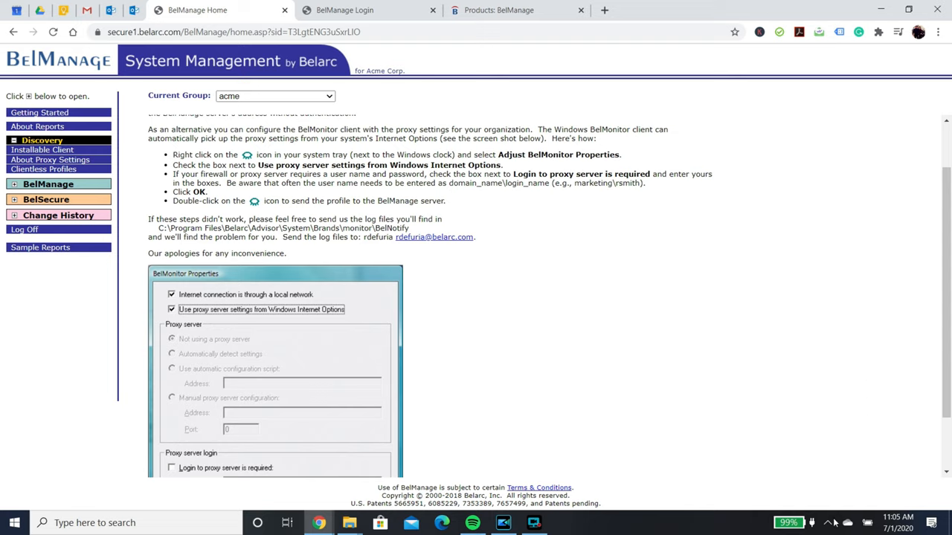
left_click(827, 524)
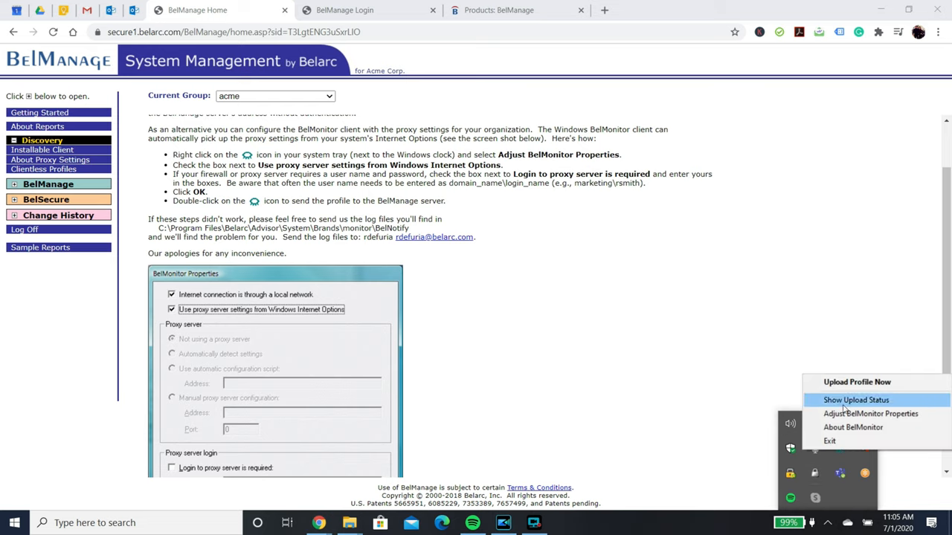
left_click(855, 400)
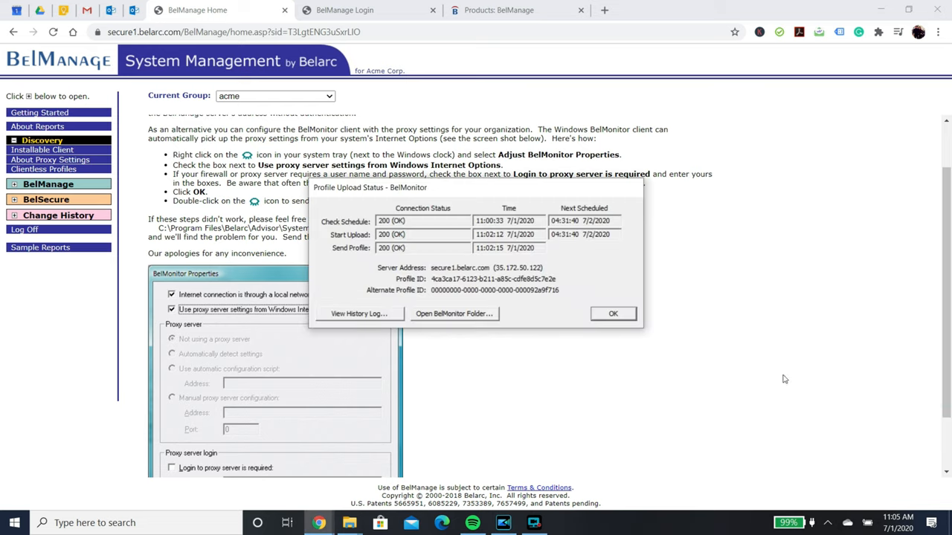
mouse_move(335, 379)
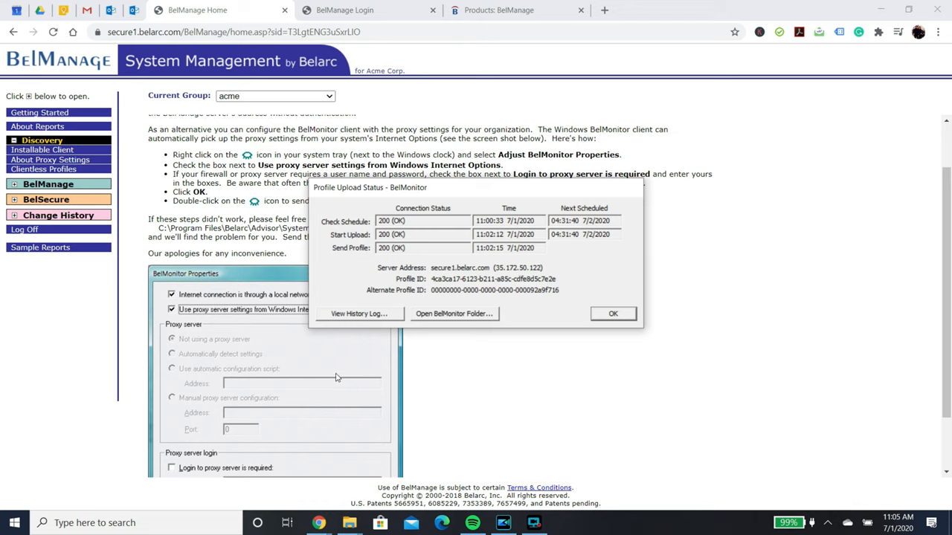
mouse_move(42, 148)
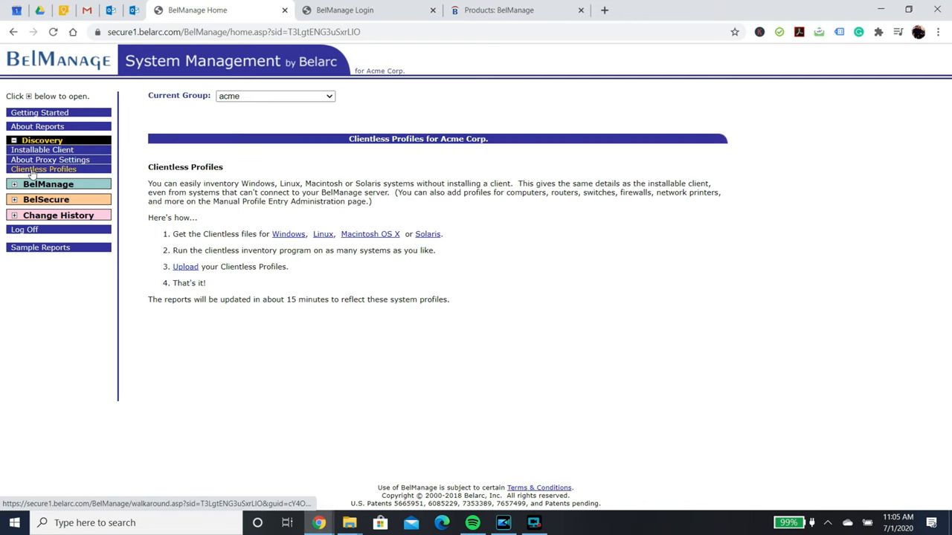
mouse_move(185, 267)
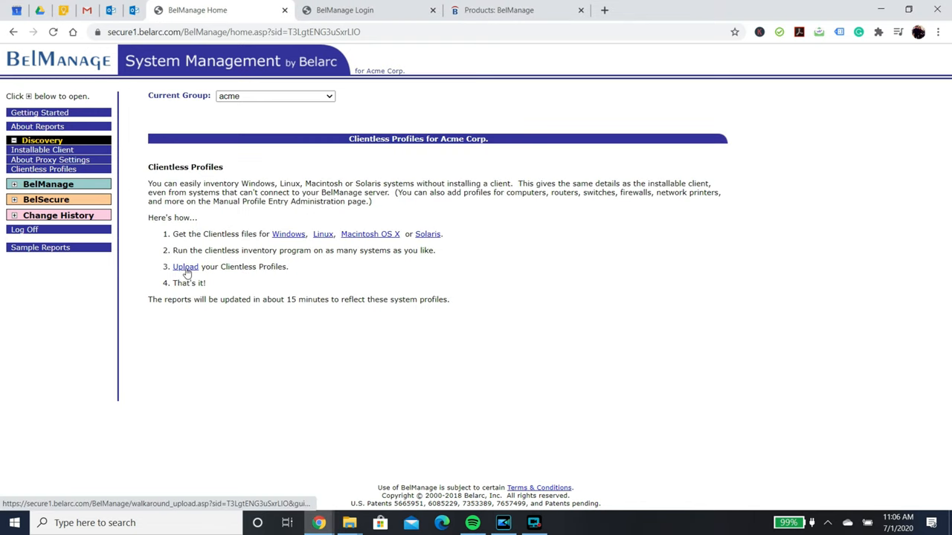
mouse_move(185, 266)
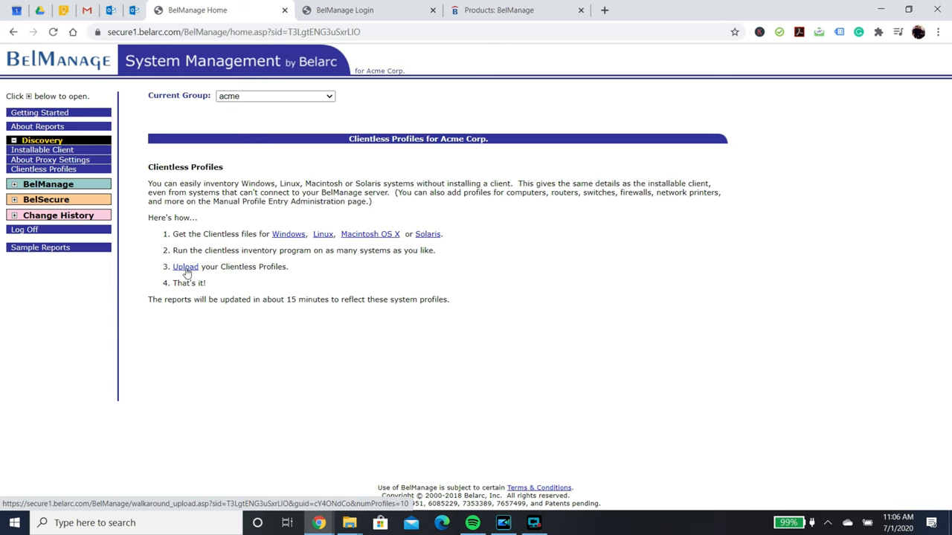
Go to the Upload Clientless Profiles page for Acme Corp
left_click(185, 266)
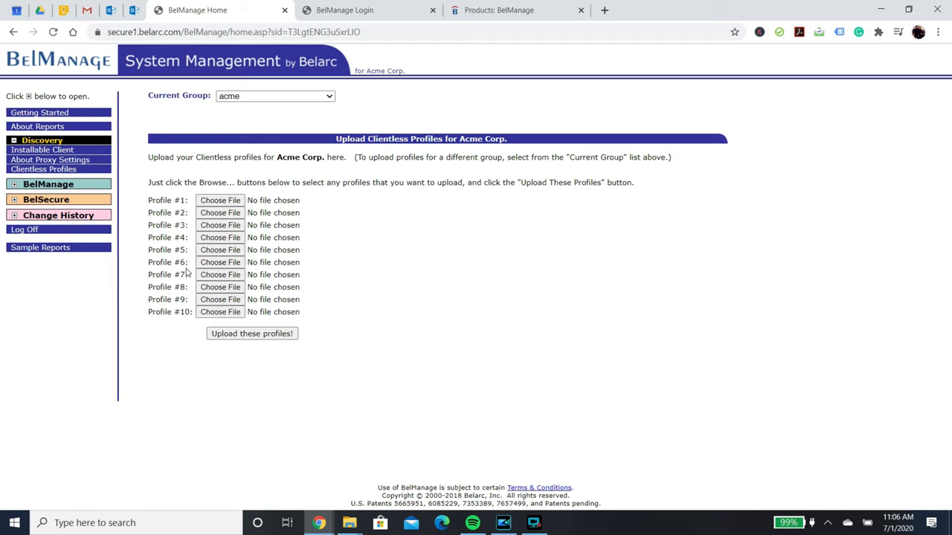
mouse_move(404, 420)
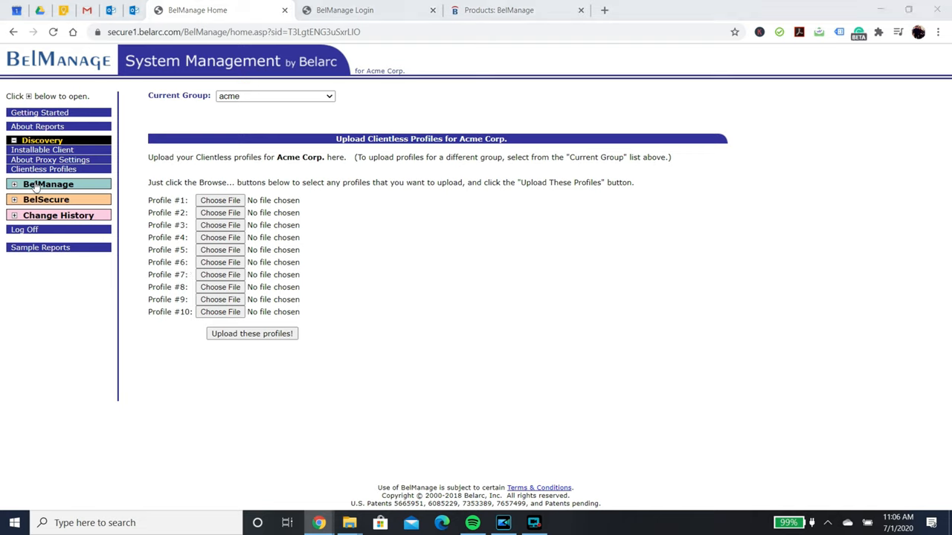
mouse_move(47, 184)
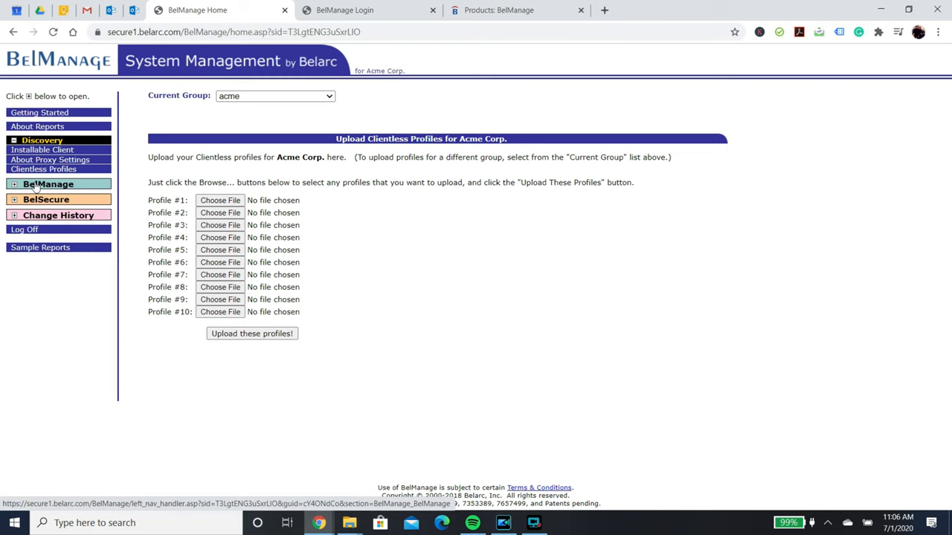
mouse_move(58, 214)
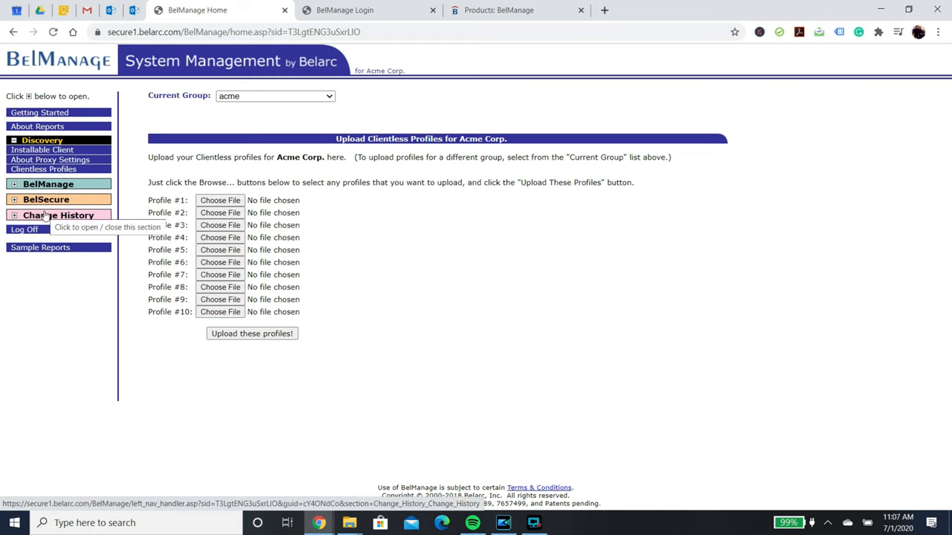
mouse_move(48, 184)
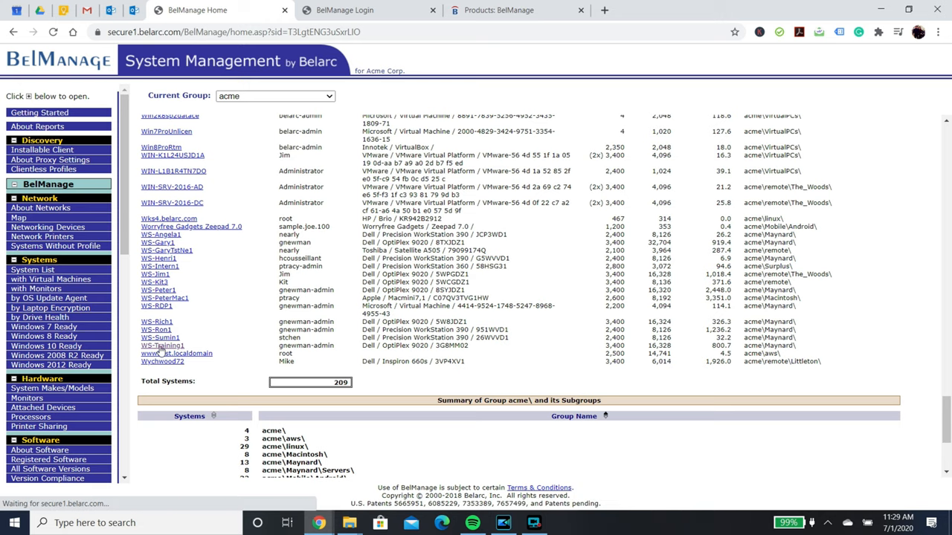
Review a Dell OptiPlex computer's profile summary down through installed software and security hotfixes
left_click(162, 345)
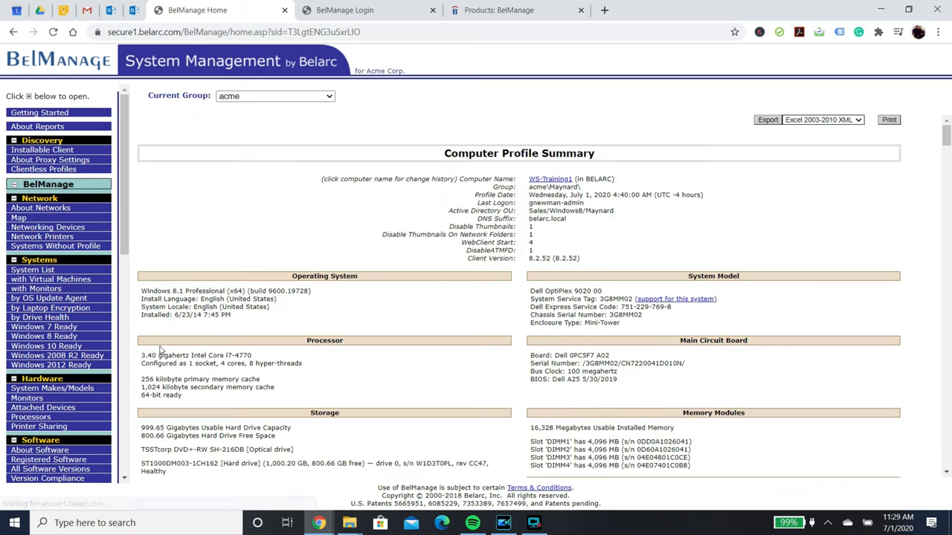
scroll("down", 3)
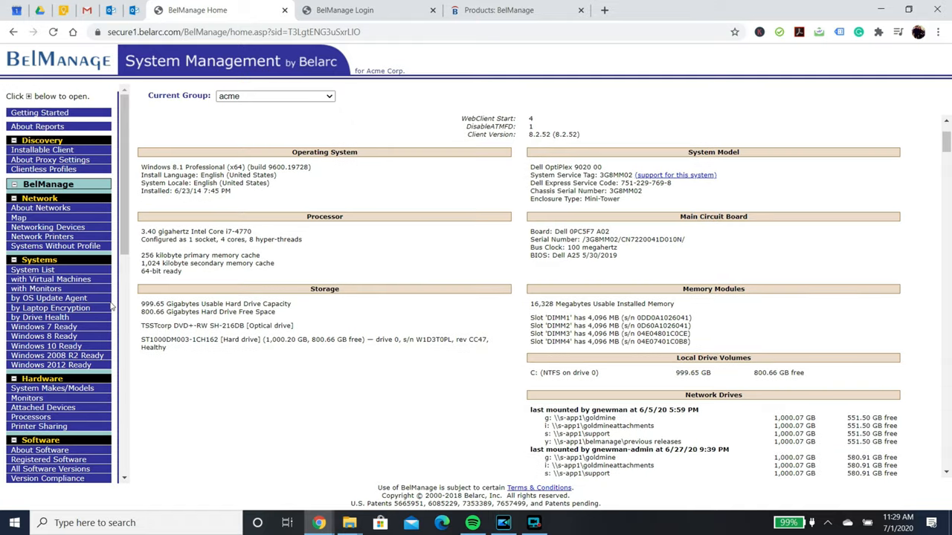
scroll("down", 3)
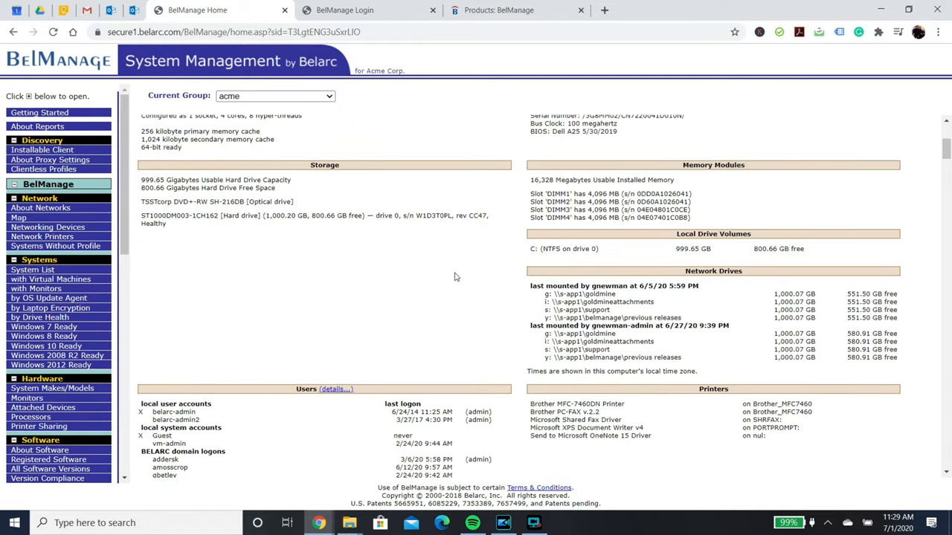
scroll("down", 3)
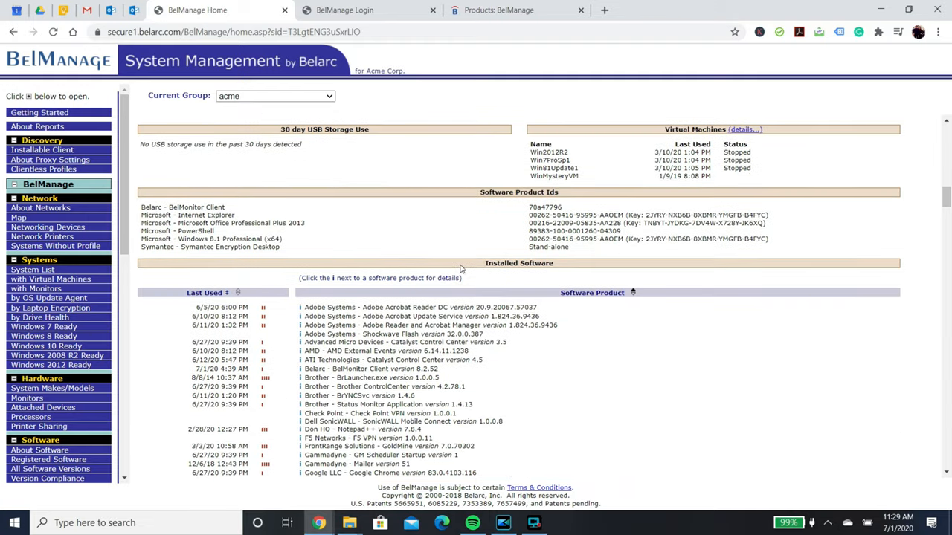
mouse_move(354, 324)
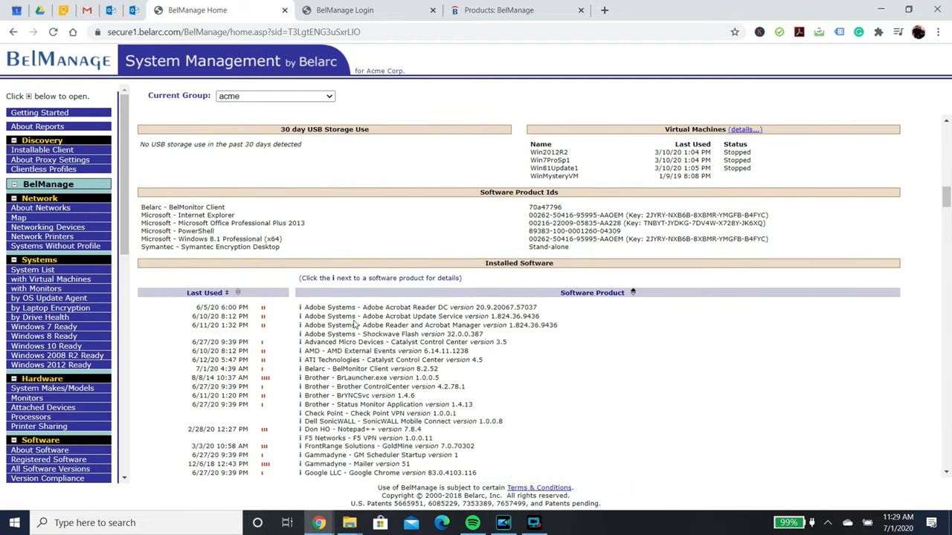
scroll("down", 3)
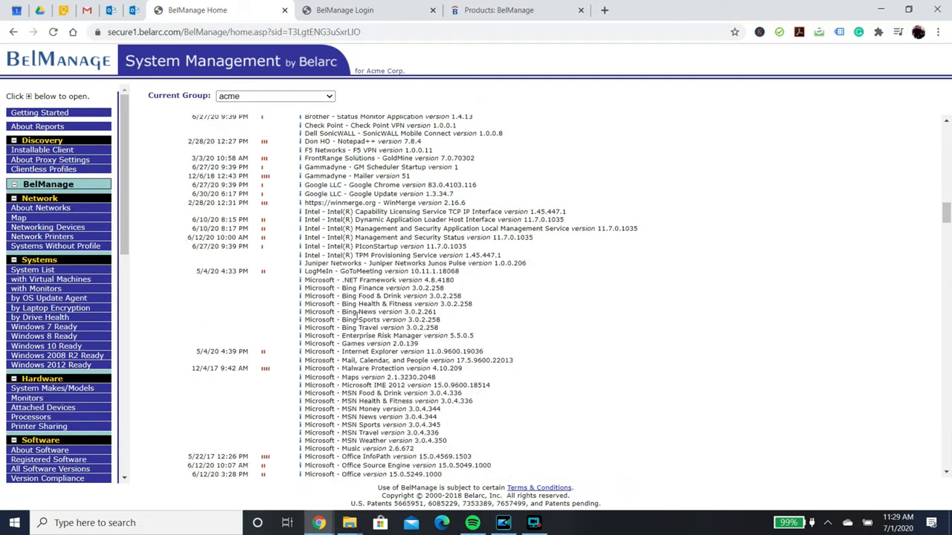
scroll("down", 3)
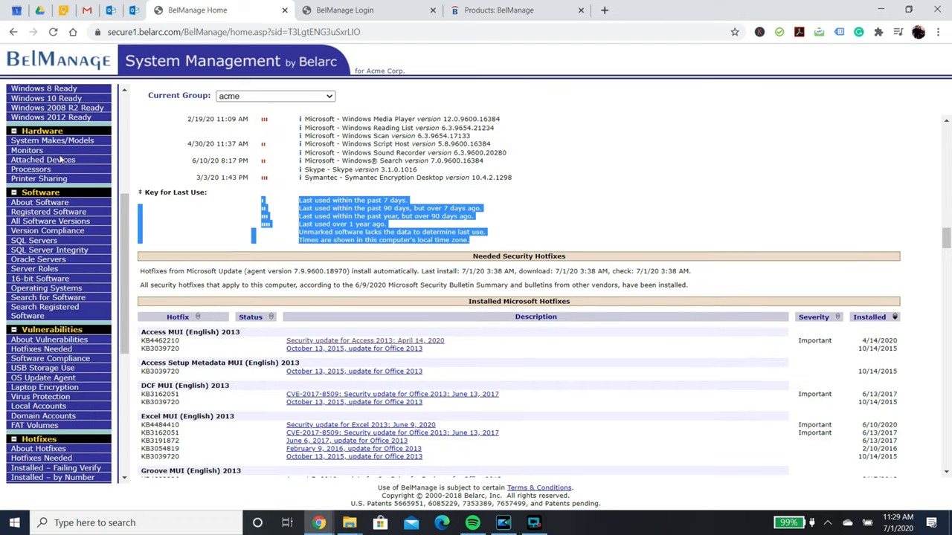
mouse_move(797, 467)
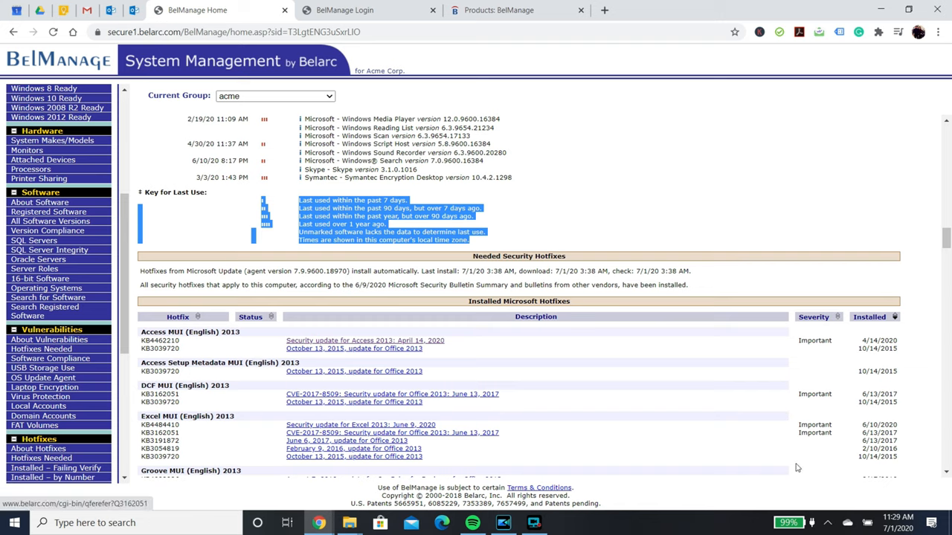
Show the User Accounts for acme administration page down to the User Types table
left_click(364, 9)
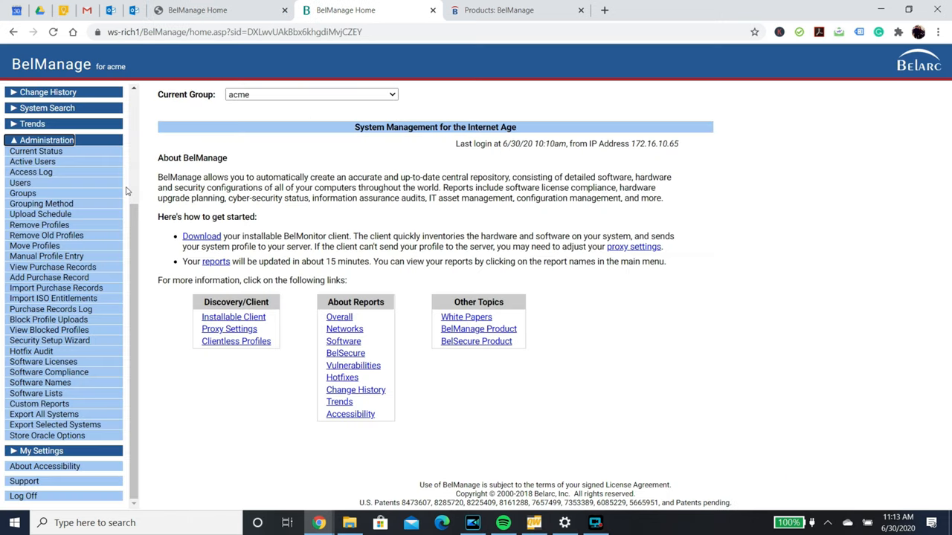
mouse_move(95, 187)
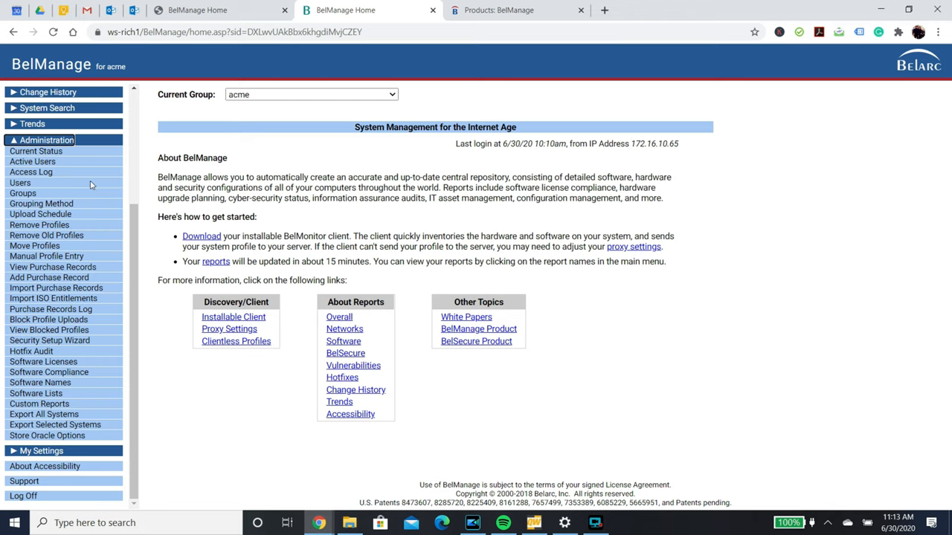
mouse_move(21, 183)
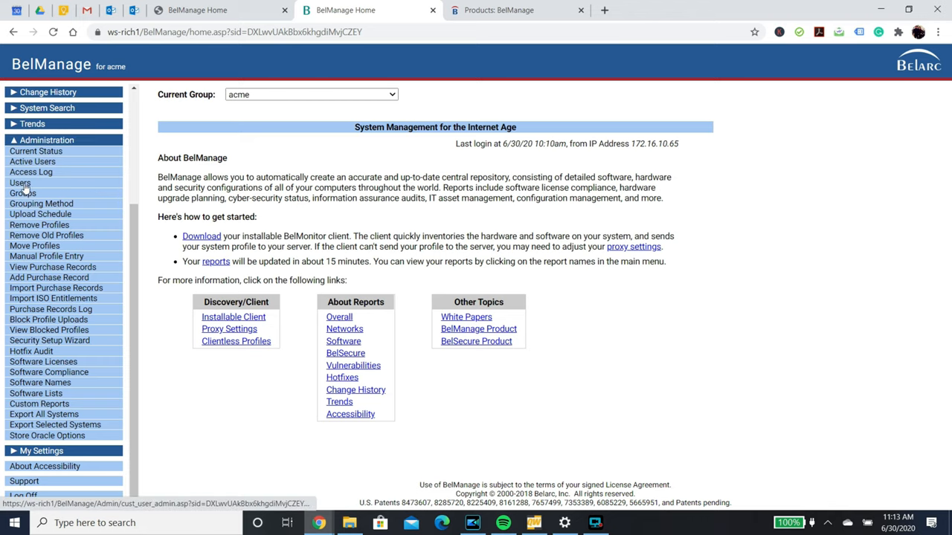
left_click(21, 183)
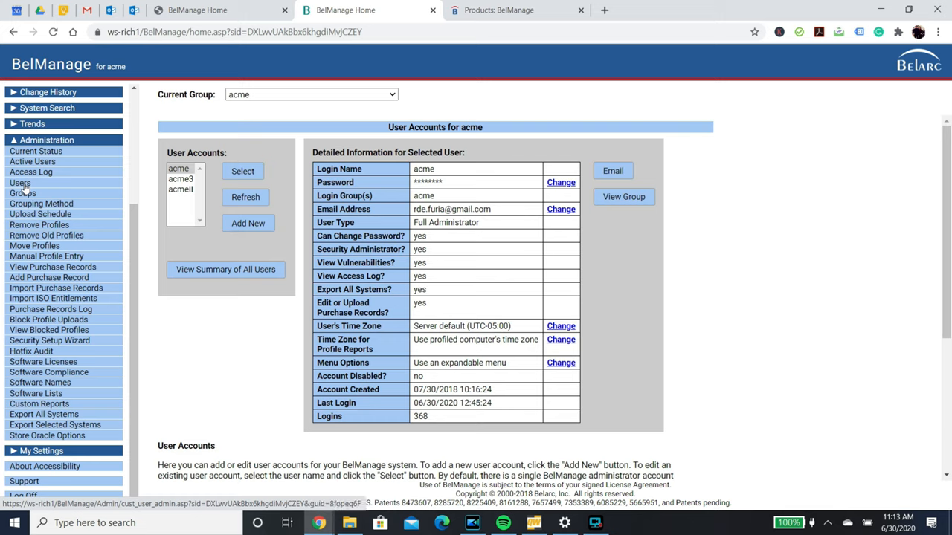
mouse_move(216, 190)
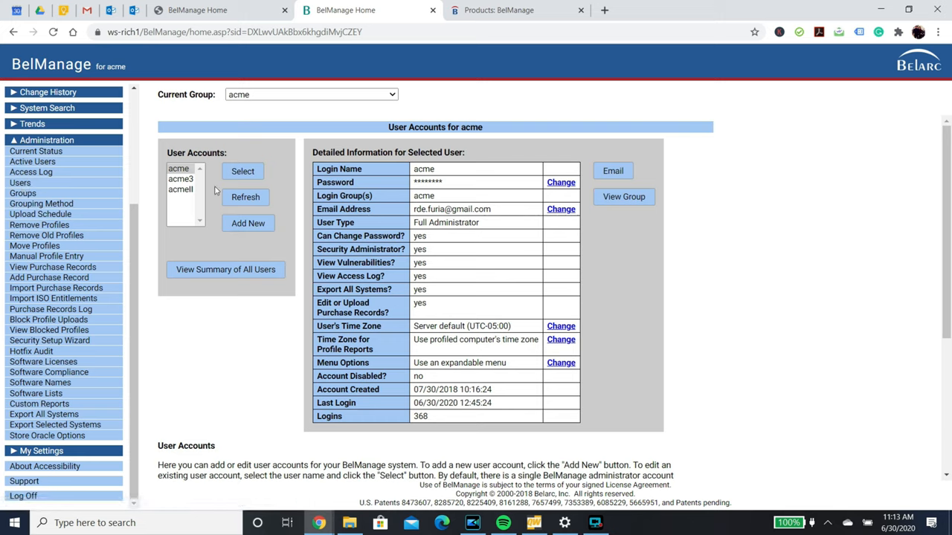
scroll("down", 3)
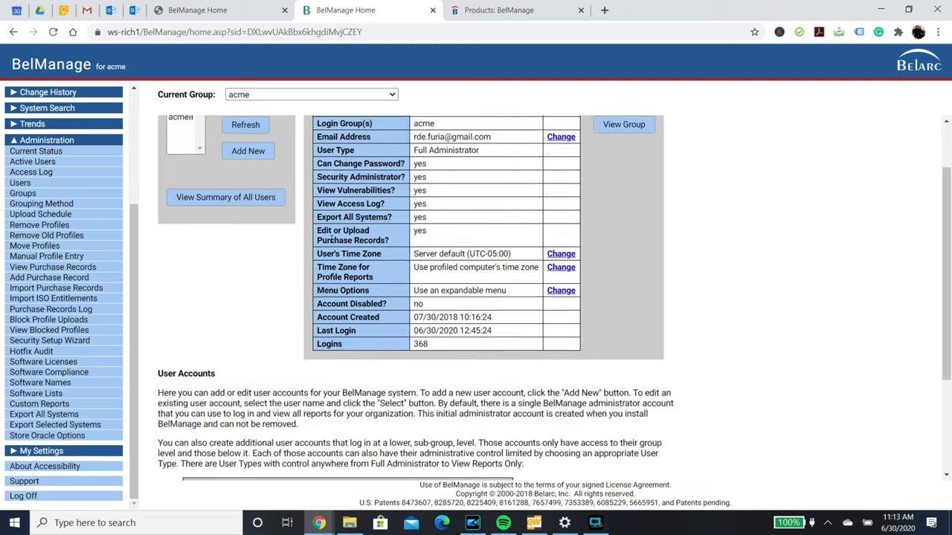
scroll("down", 3)
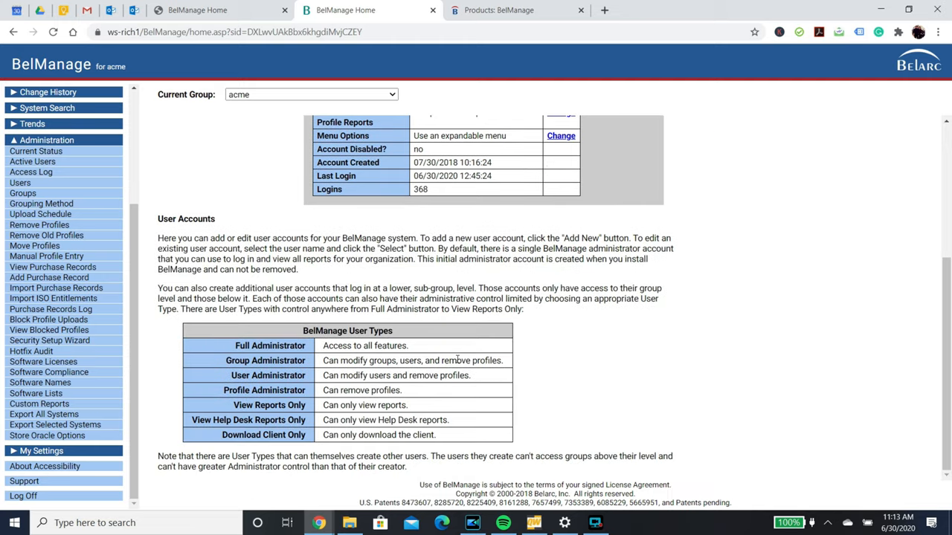
mouse_move(458, 359)
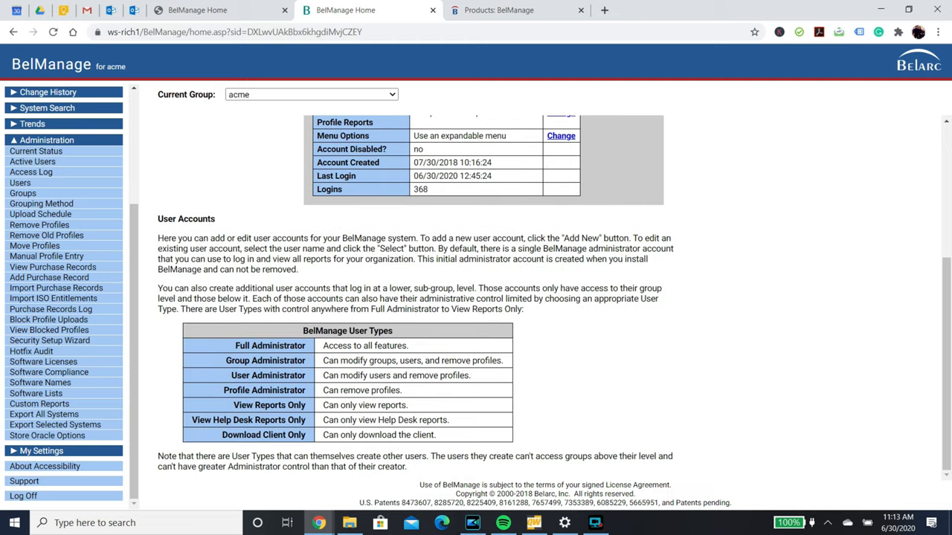
Show the Set Method for Grouping Profiles page, with Method 1 set to Manual
left_click(42, 203)
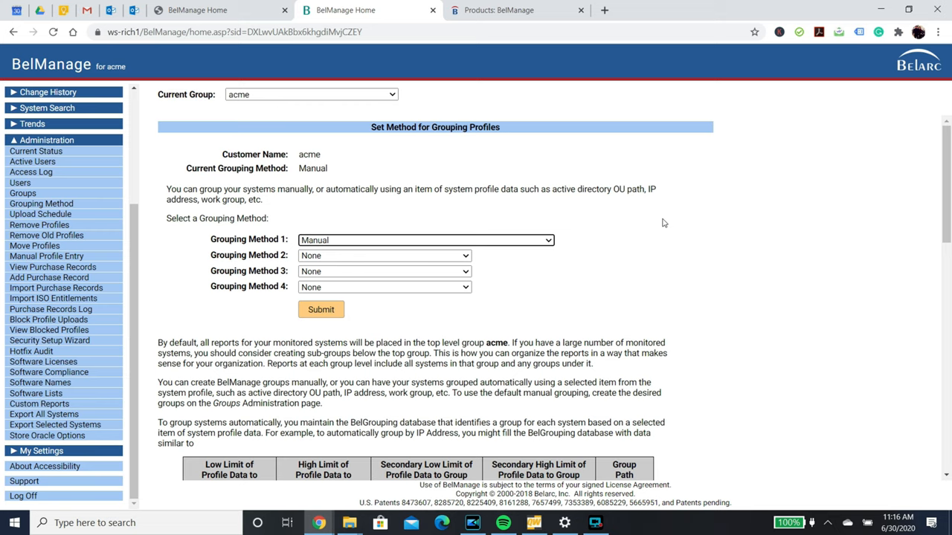
mouse_move(651, 226)
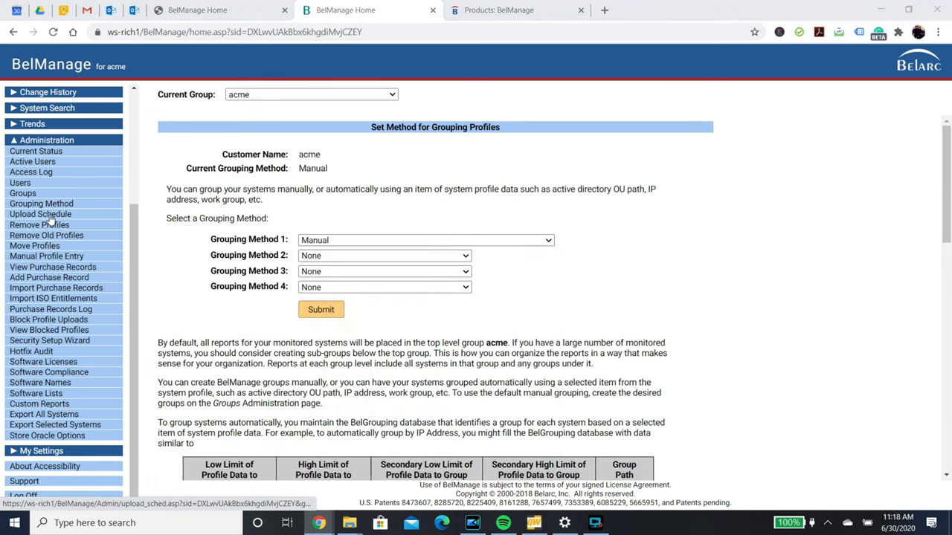
Show the Change Client Upload Schedule page, set to daily uploads at 4:05
left_click(40, 215)
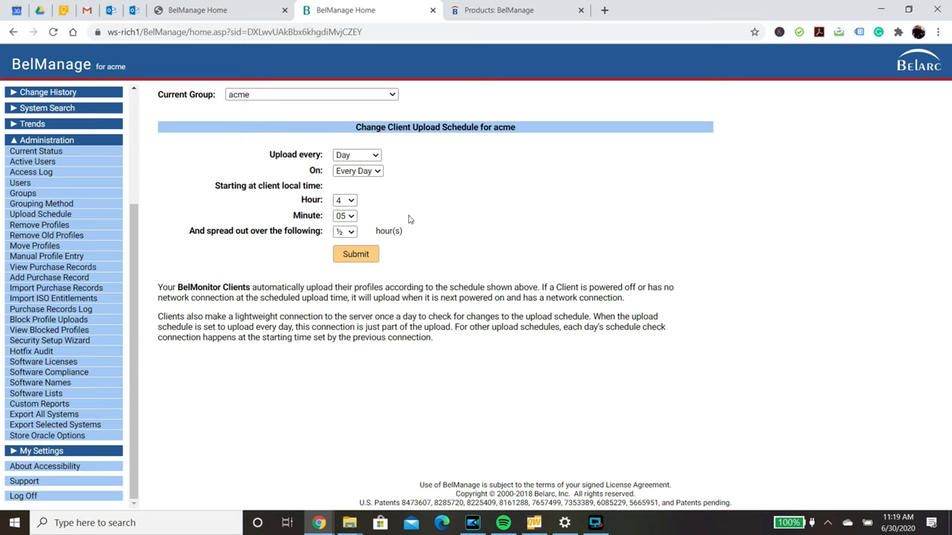
mouse_move(399, 200)
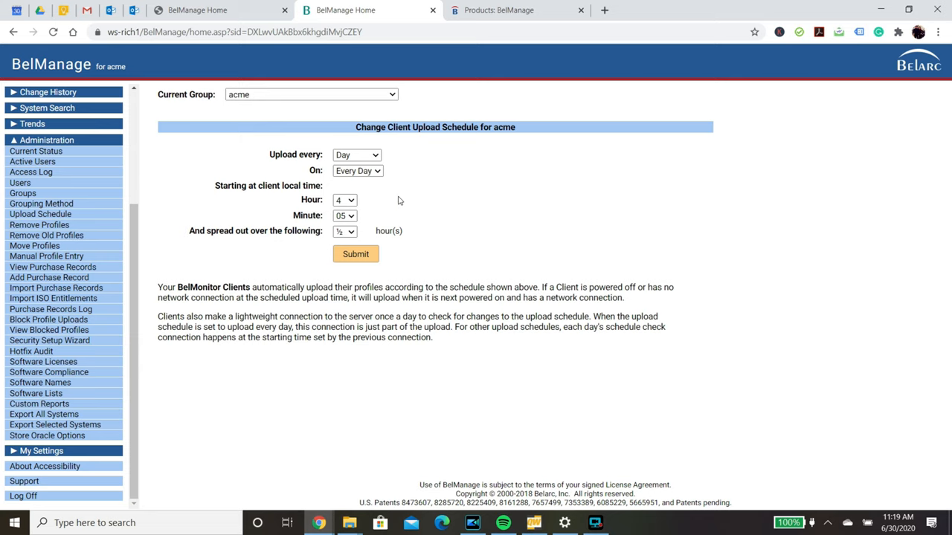
Show the Add Purchase Record form, then the Software Compliance report configuration for acme
left_click(48, 278)
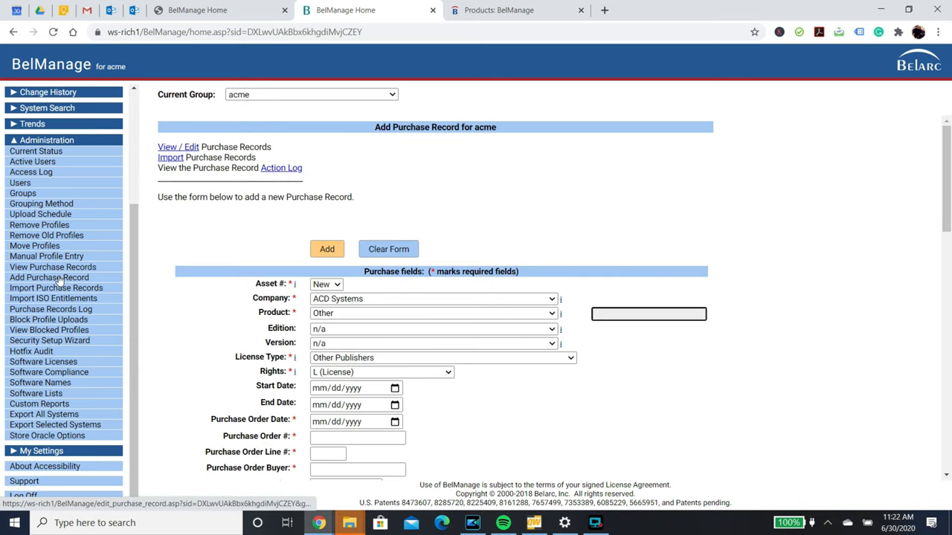
mouse_move(146, 286)
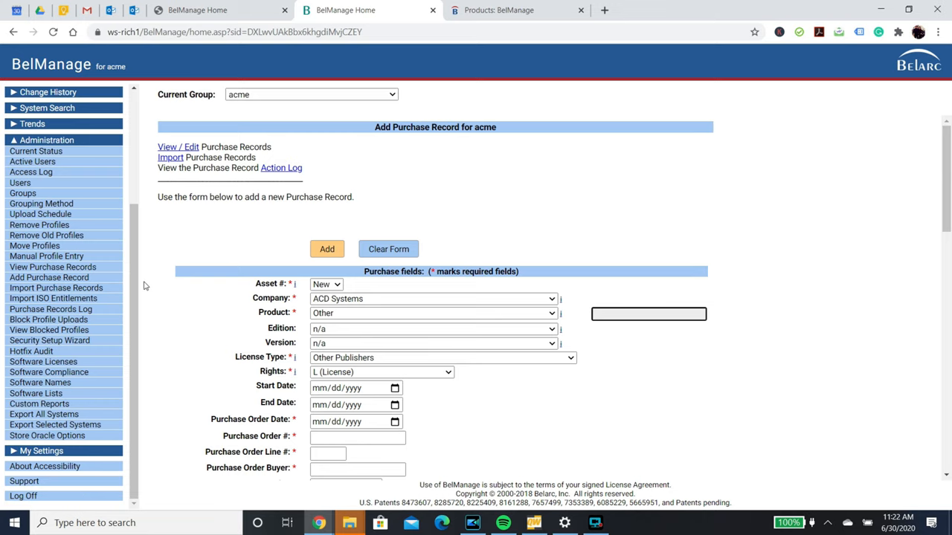
mouse_move(227, 306)
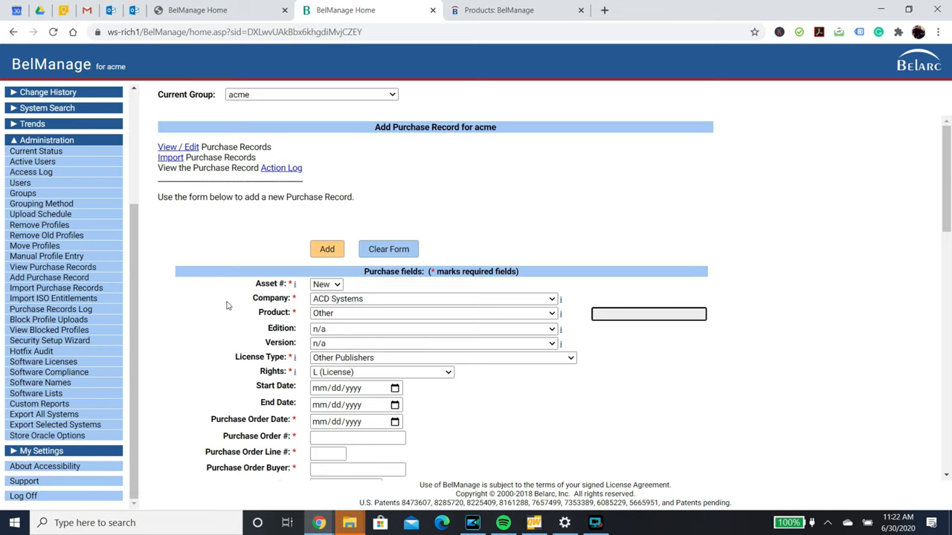
left_click(48, 372)
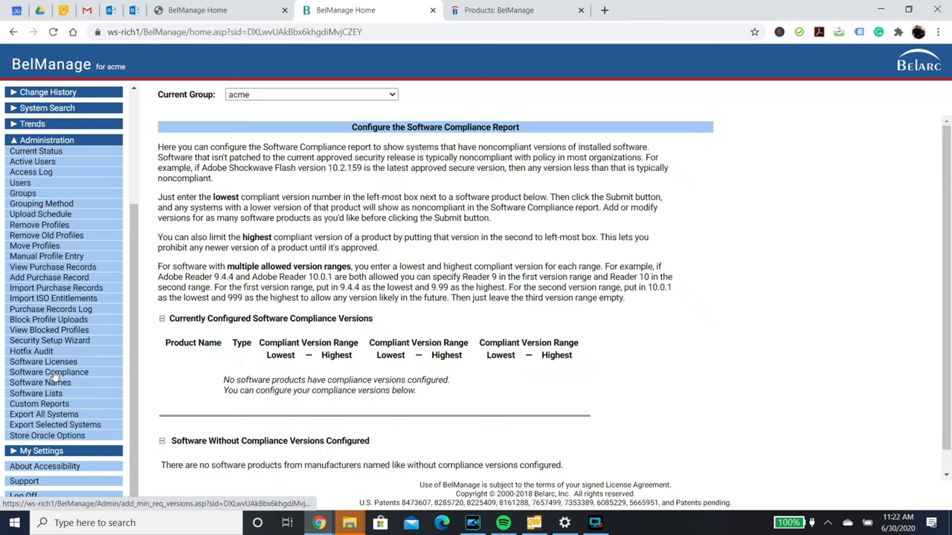